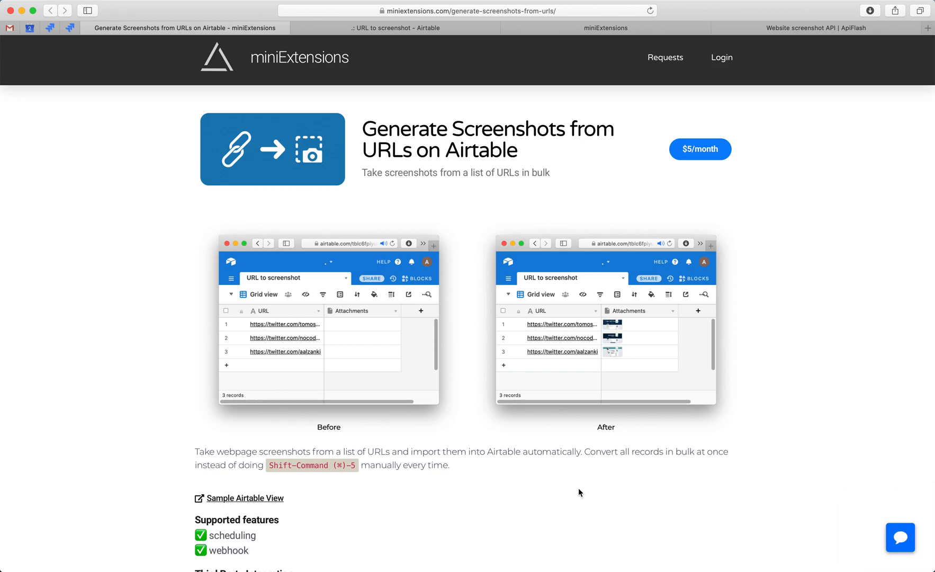
pyautogui.moveTo(401, 51)
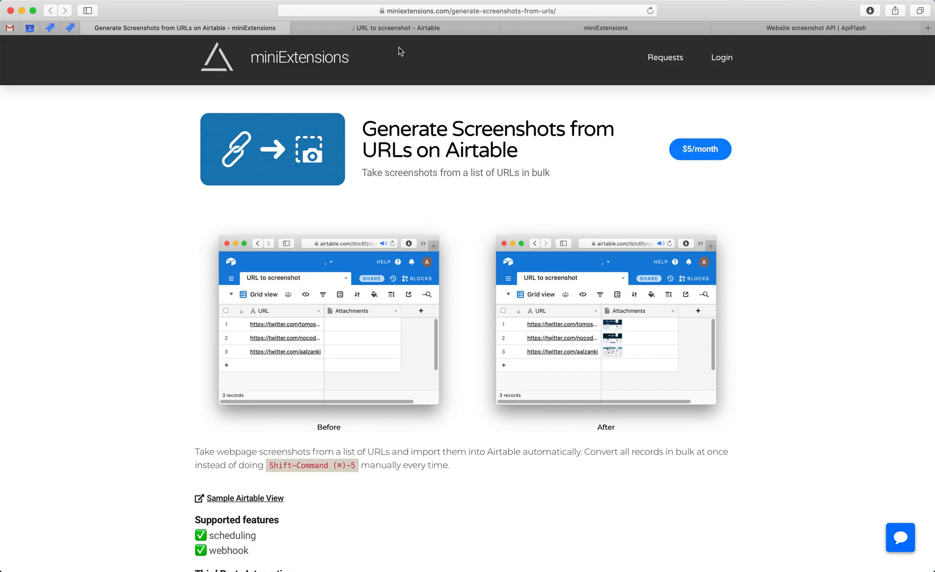
pyautogui.moveTo(368, 157)
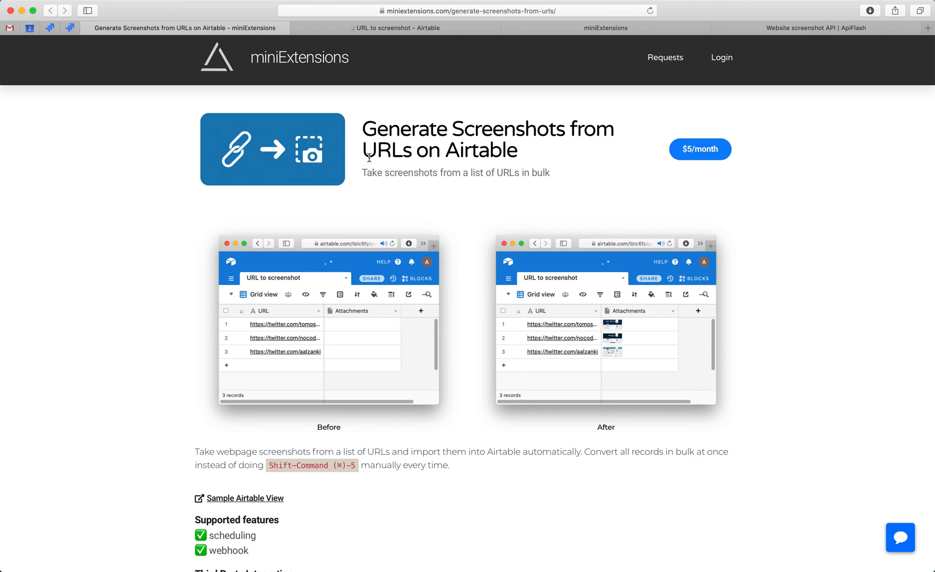
pyautogui.moveTo(371, 93)
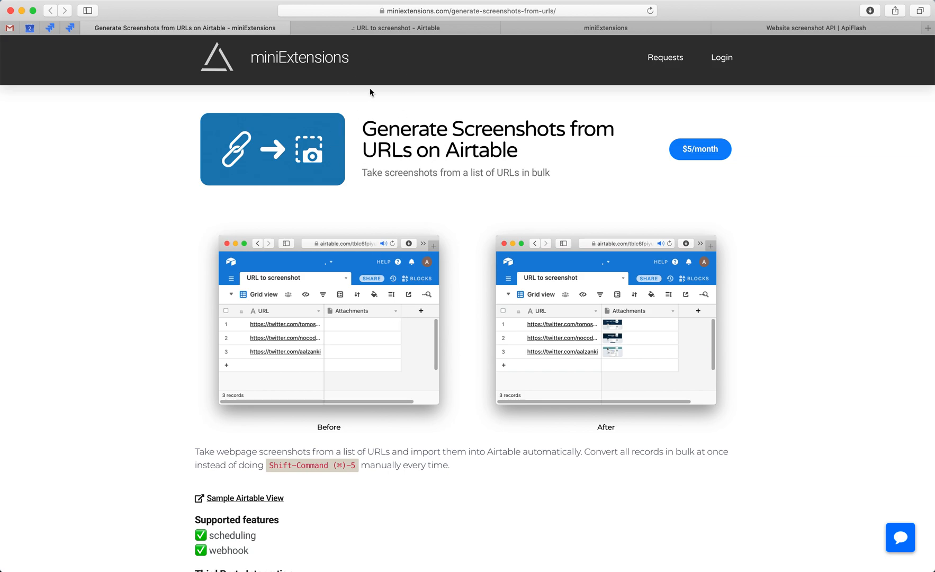
# Show the first record's empty Screenshot cell in the Airtable URL to screenshot table
pyautogui.click(389, 27)
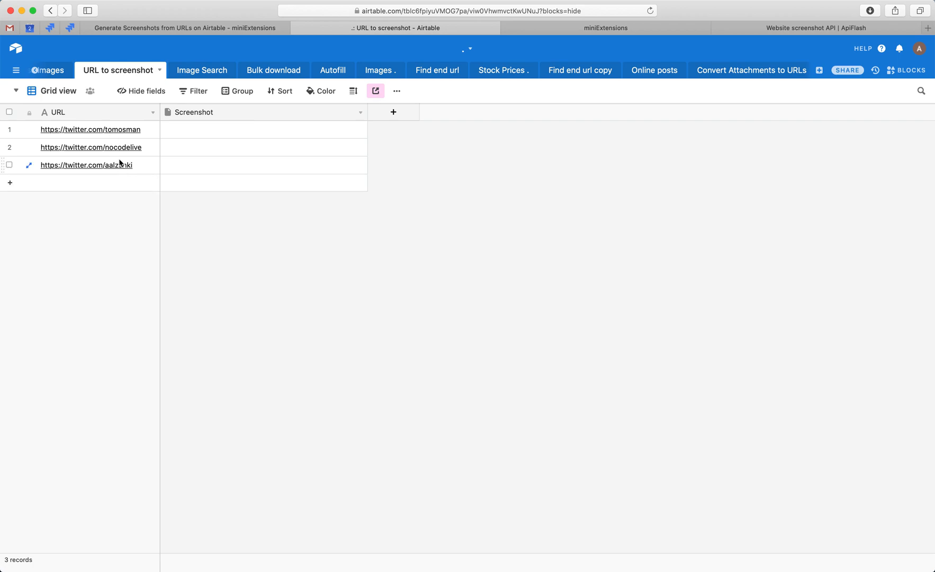
pyautogui.moveTo(154, 141)
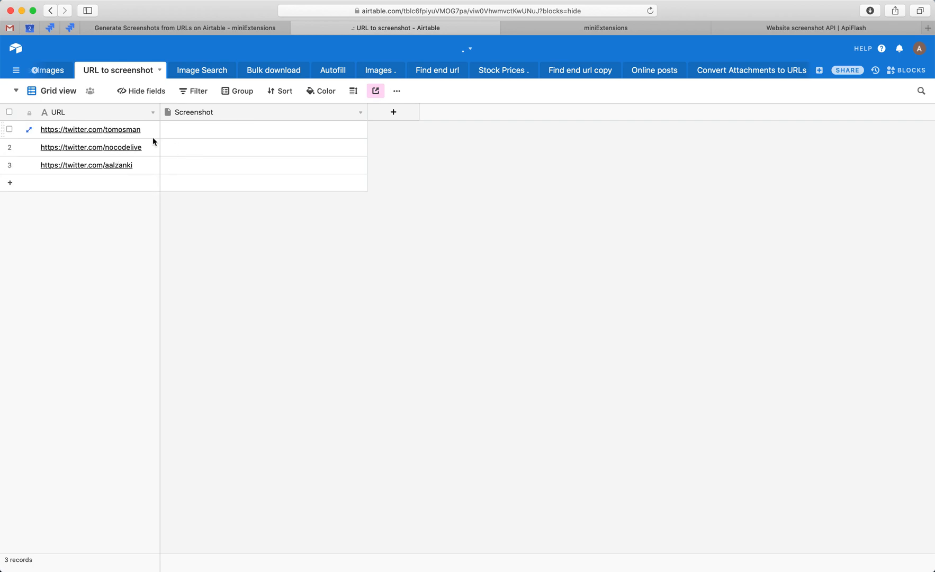
pyautogui.click(264, 129)
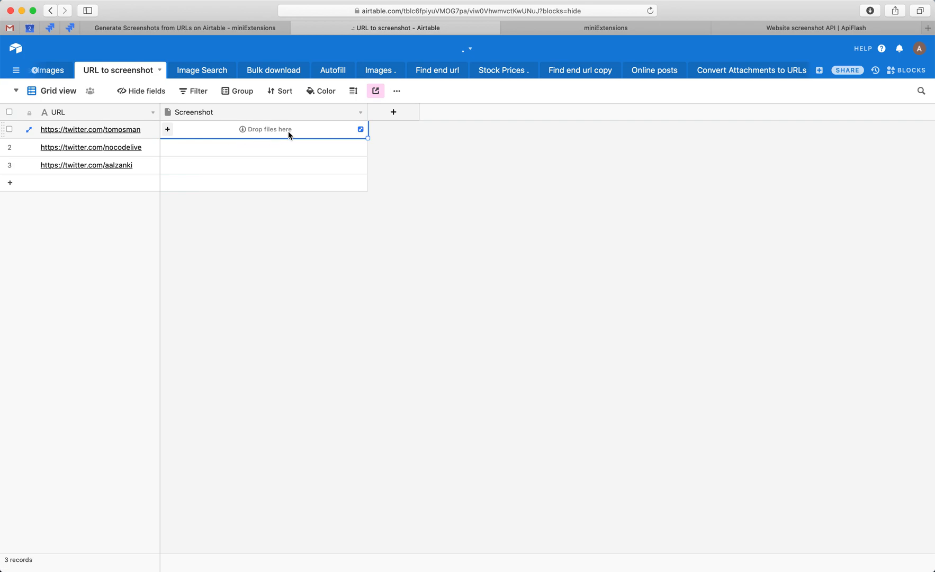
# Review the filled Take Screenshots From URLs form with its keys, base, table and fields
pyautogui.click(606, 28)
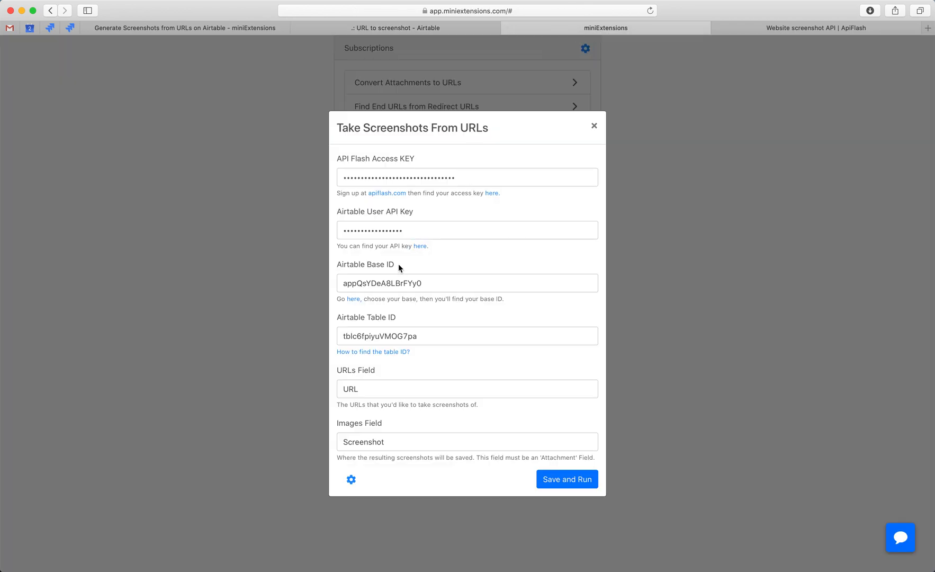
pyautogui.moveTo(388, 204)
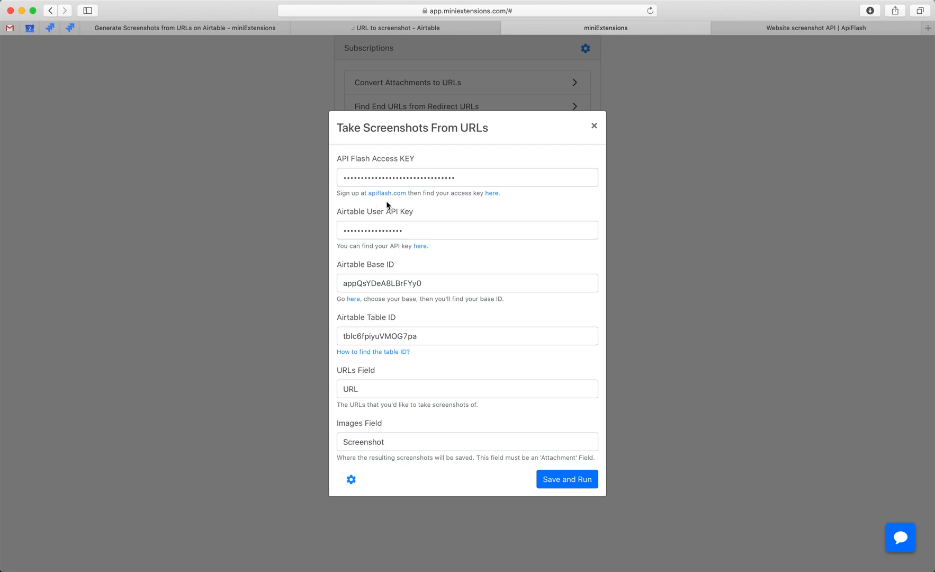
pyautogui.moveTo(400, 199)
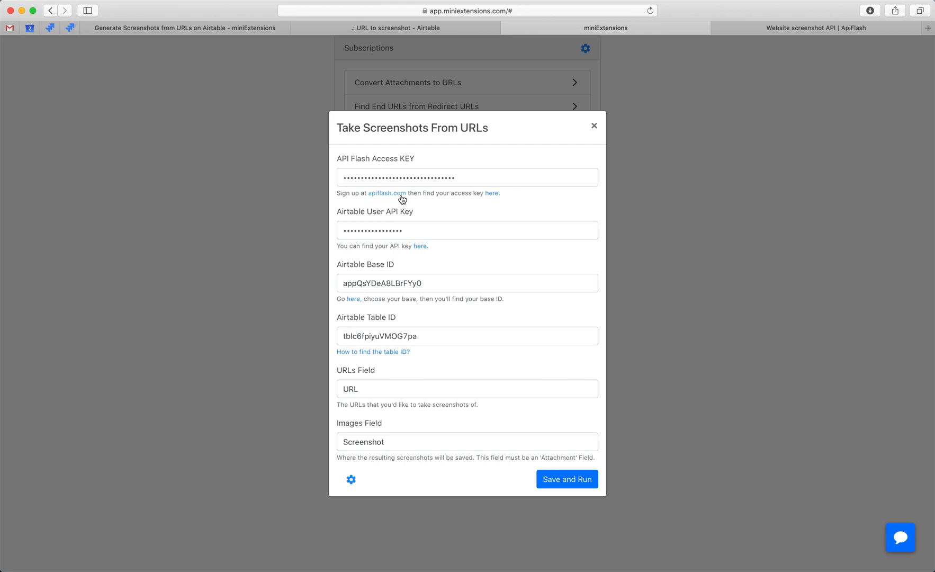
pyautogui.moveTo(388, 197)
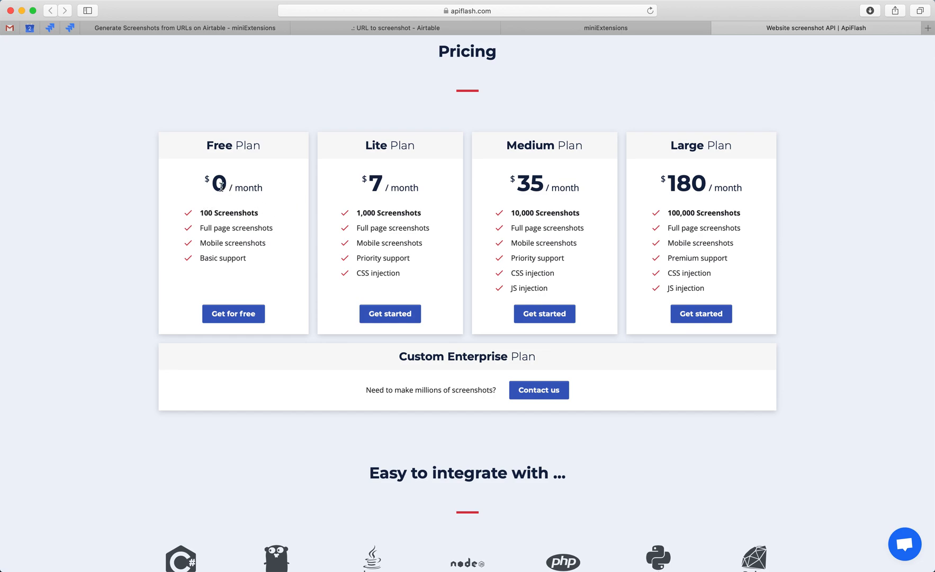
pyautogui.moveTo(379, 212)
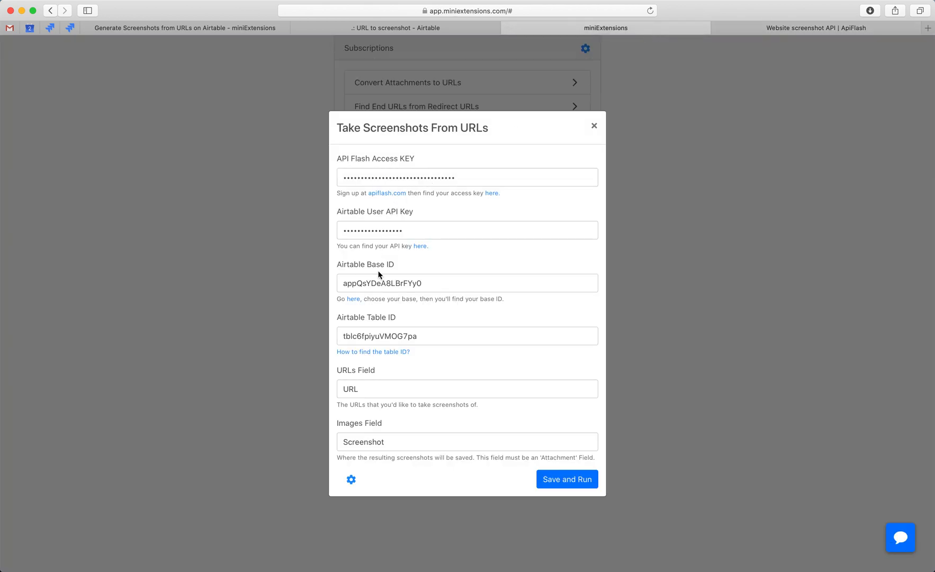
pyautogui.moveTo(360, 322)
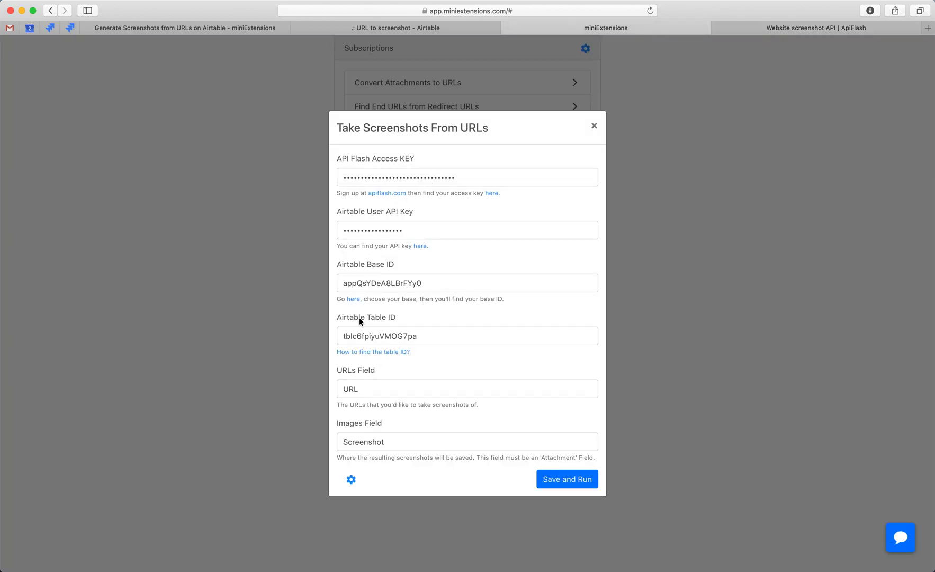
pyautogui.moveTo(420, 249)
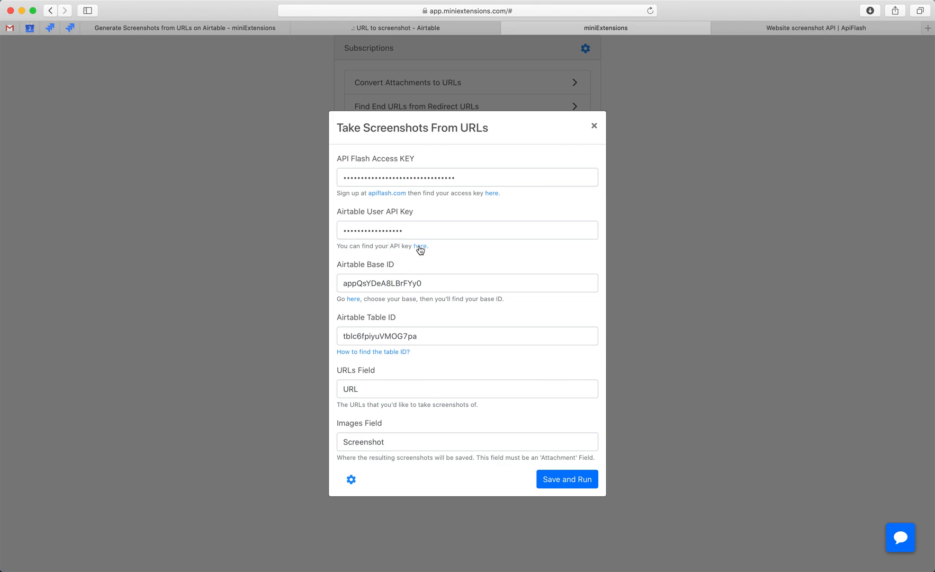
pyautogui.moveTo(379, 356)
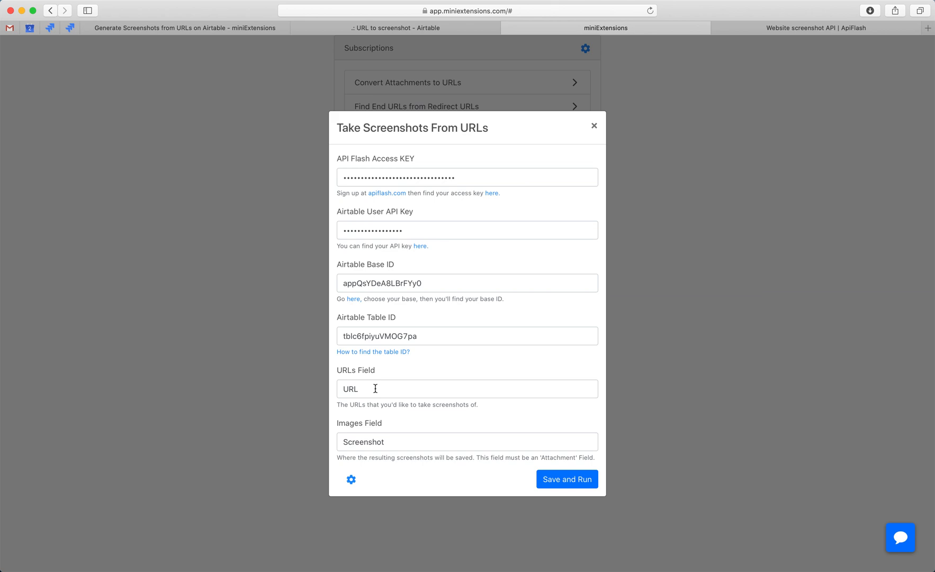
# Select the URLs field name in the screenshot setup before running it
pyautogui.doubleClick(349, 388)
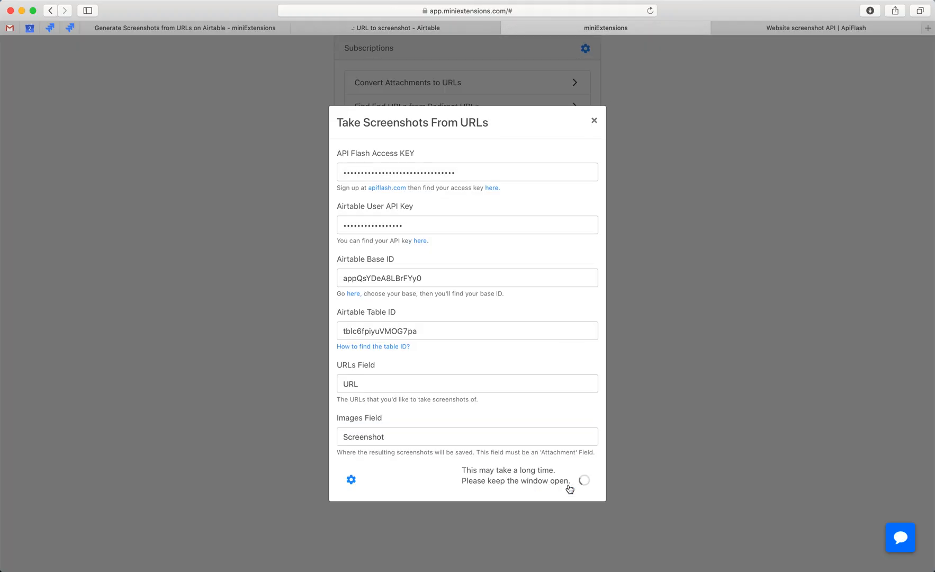
pyautogui.moveTo(407, 141)
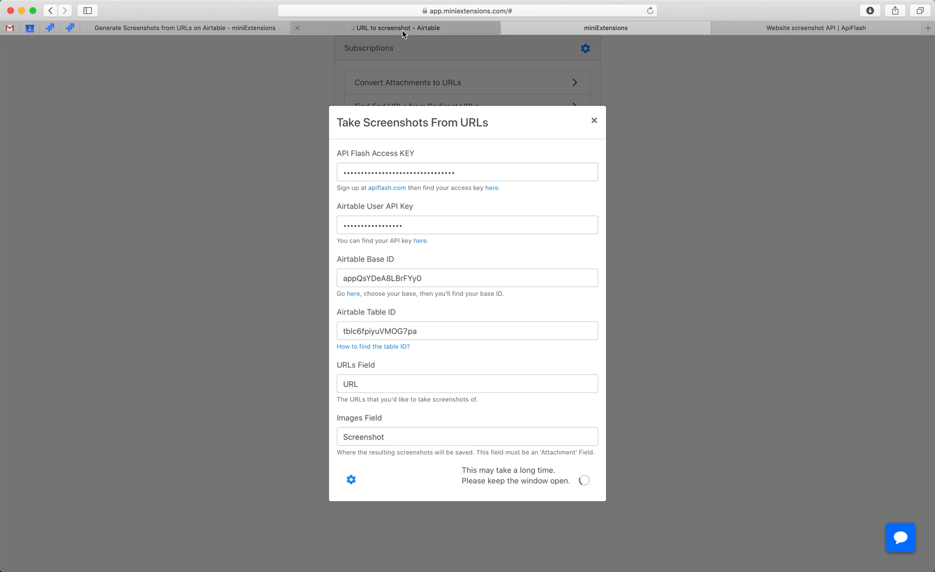
pyautogui.moveTo(407, 33)
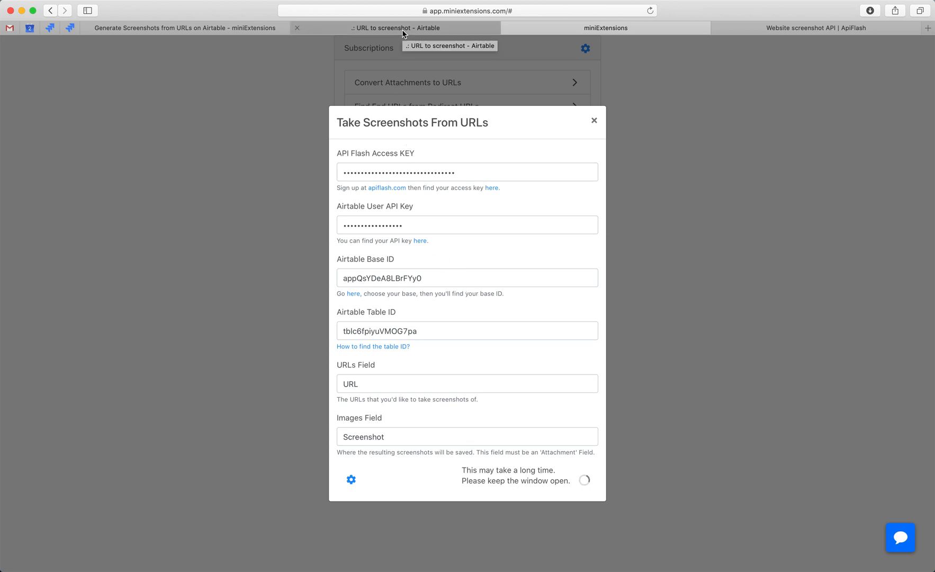
# Return to the Airtable table while the screenshot run continues
pyautogui.click(396, 27)
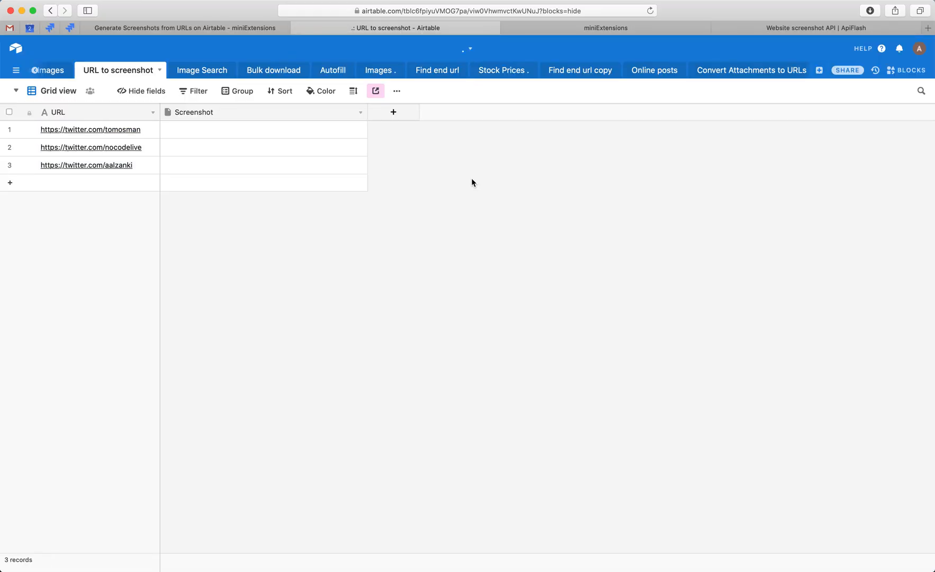
pyautogui.moveTo(428, 268)
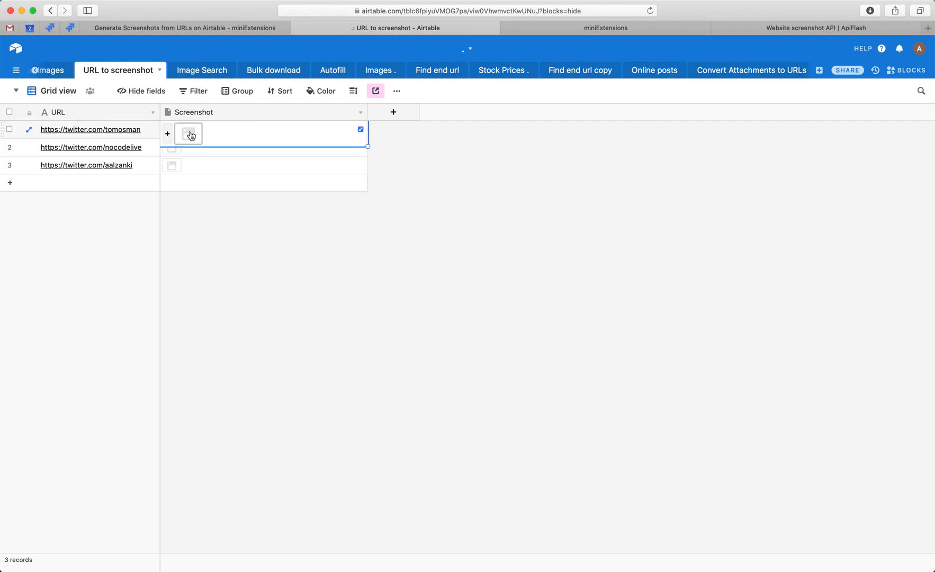
# Preview the first row's generated screenshot full size to confirm it rendered
pyautogui.click(187, 134)
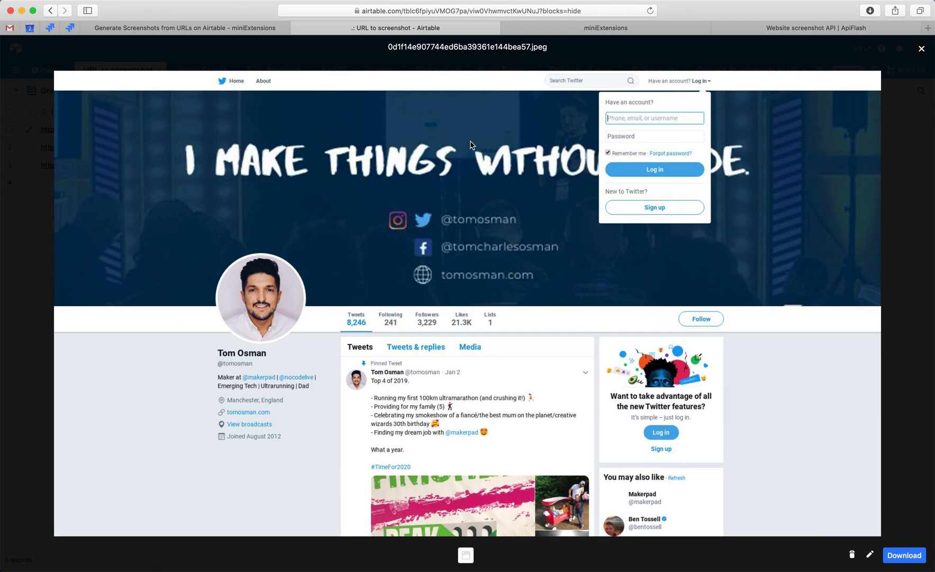
pyautogui.click(921, 48)
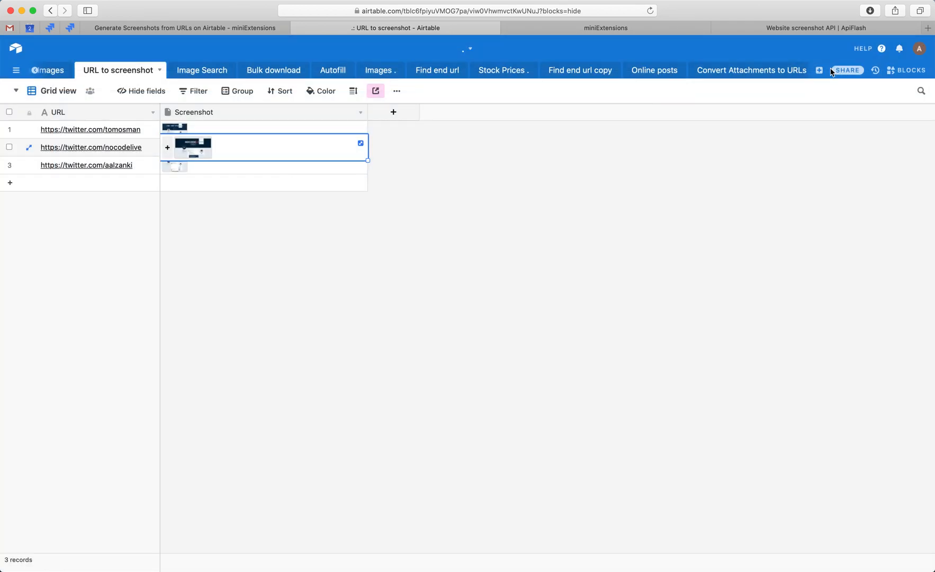
# Bring up the extension's scheduling and webhook settings
pyautogui.click(605, 27)
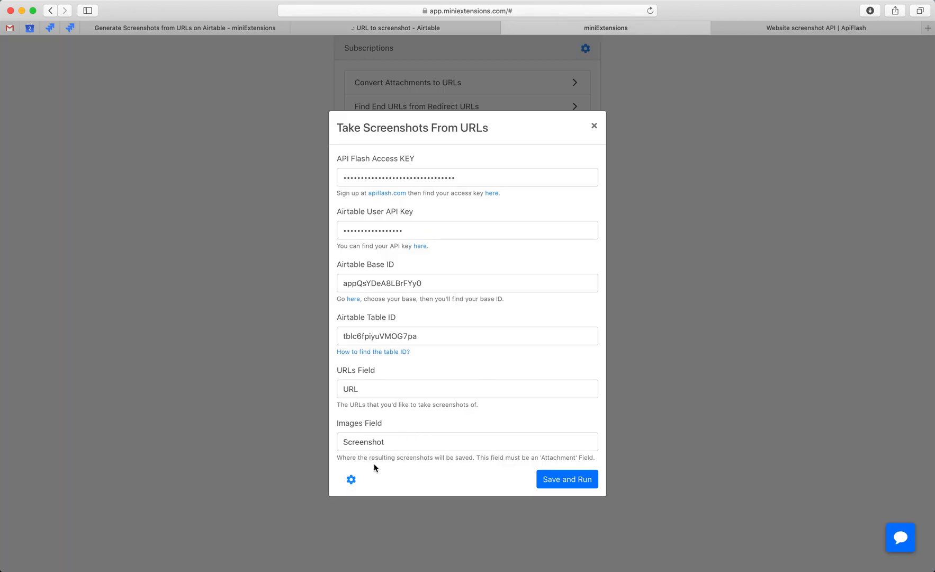
pyautogui.click(350, 479)
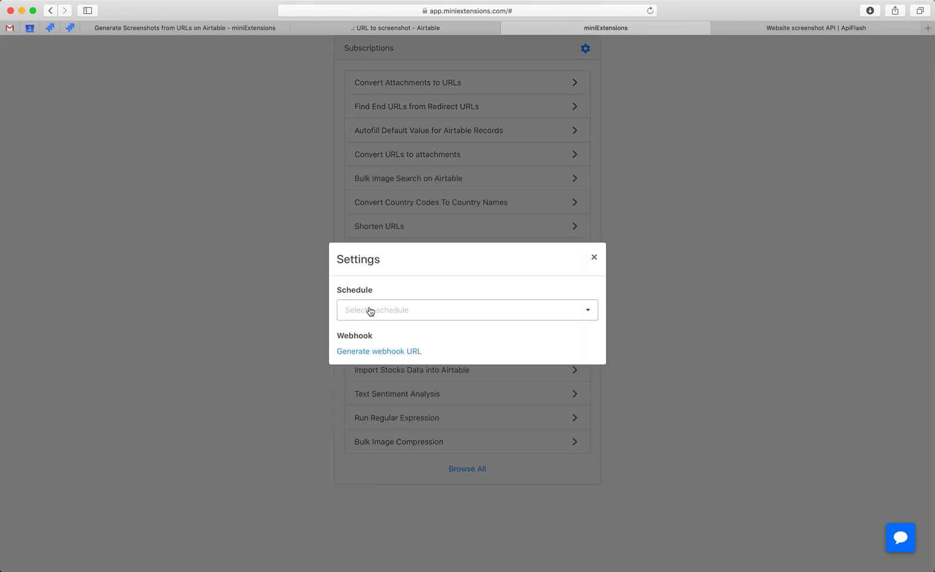